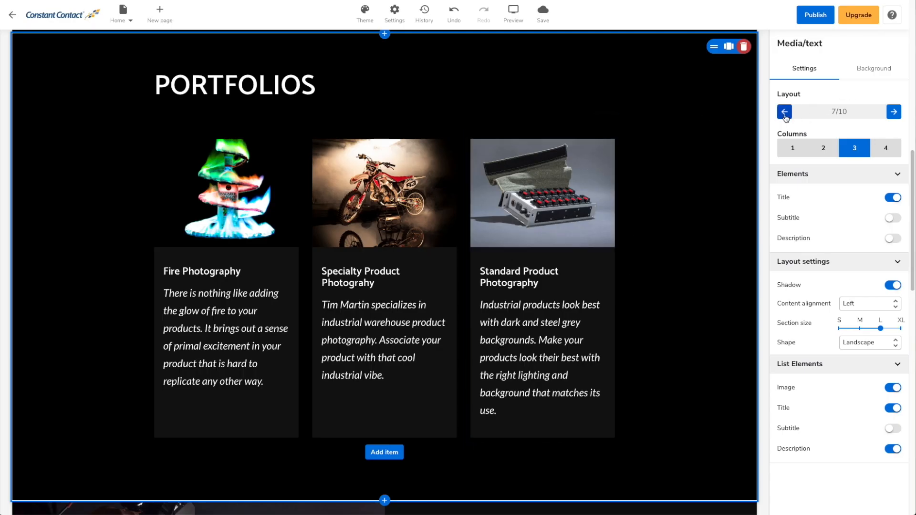
- Step the Portfolios section's Media/text layout forward four times to 8/10, three photo columns
{"action": "left_click", "coordinate": [893, 111]}
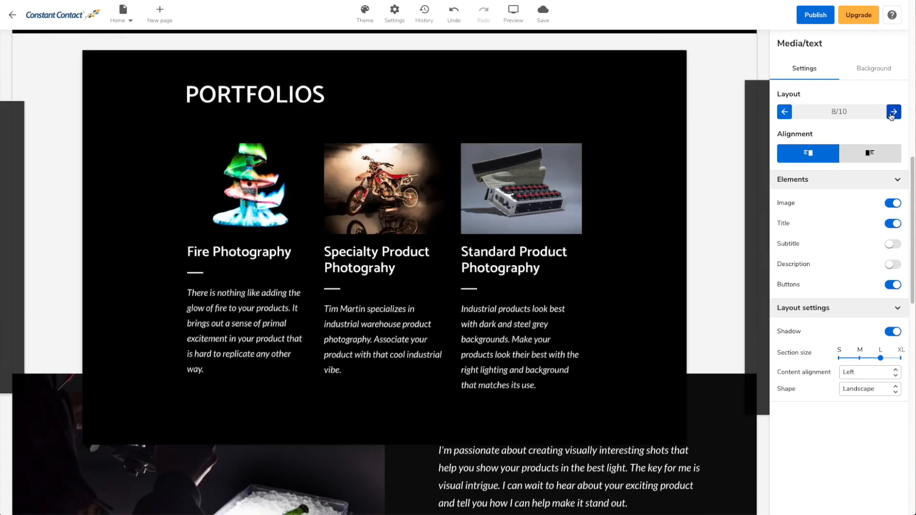
{"action": "left_click", "coordinate": [893, 111]}
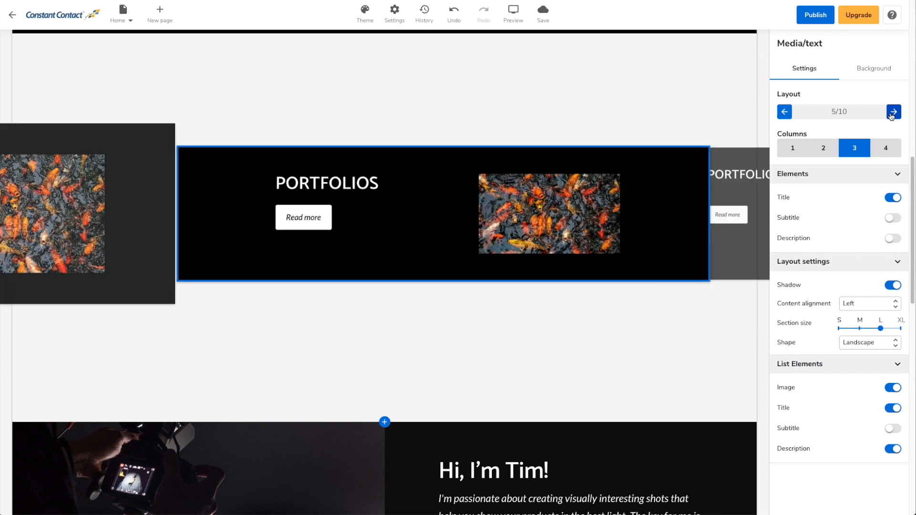
{"action": "left_click", "coordinate": [893, 112]}
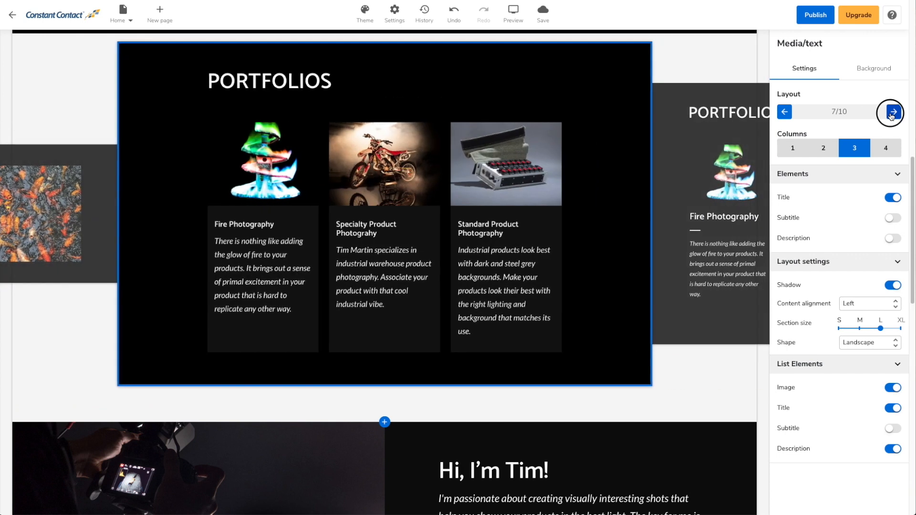
{"action": "left_click", "coordinate": [893, 112]}
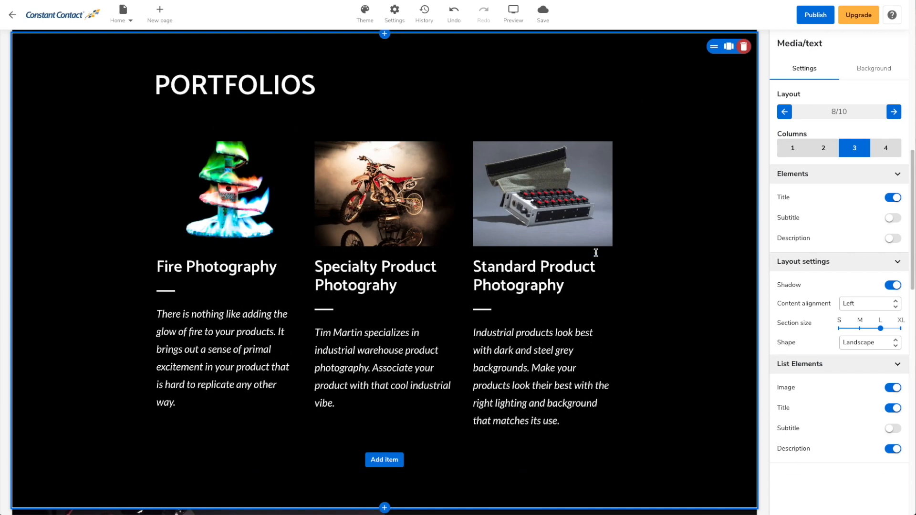